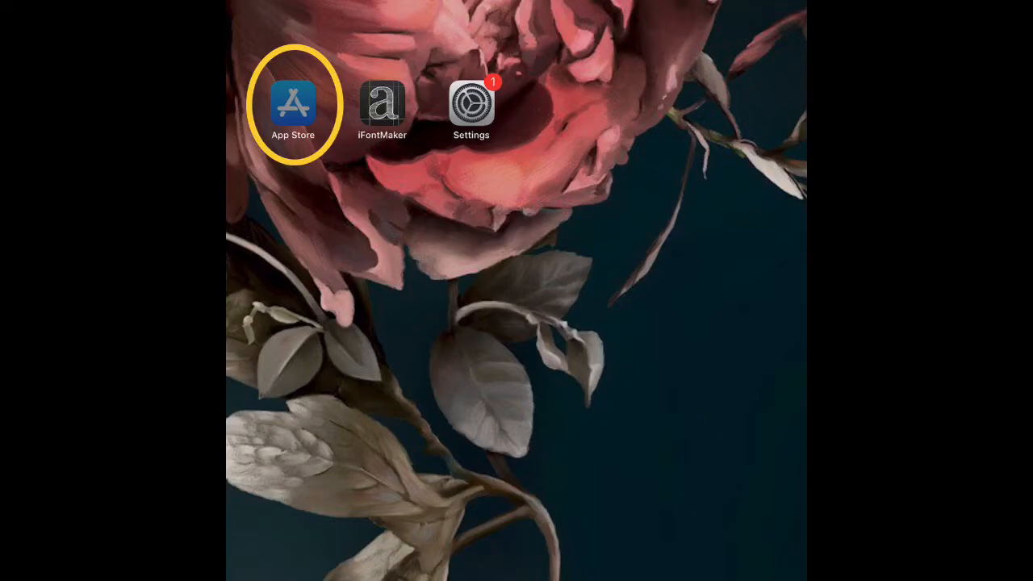
Launch the installed iFontMaker app from its App Store search result
left_click(292, 103)
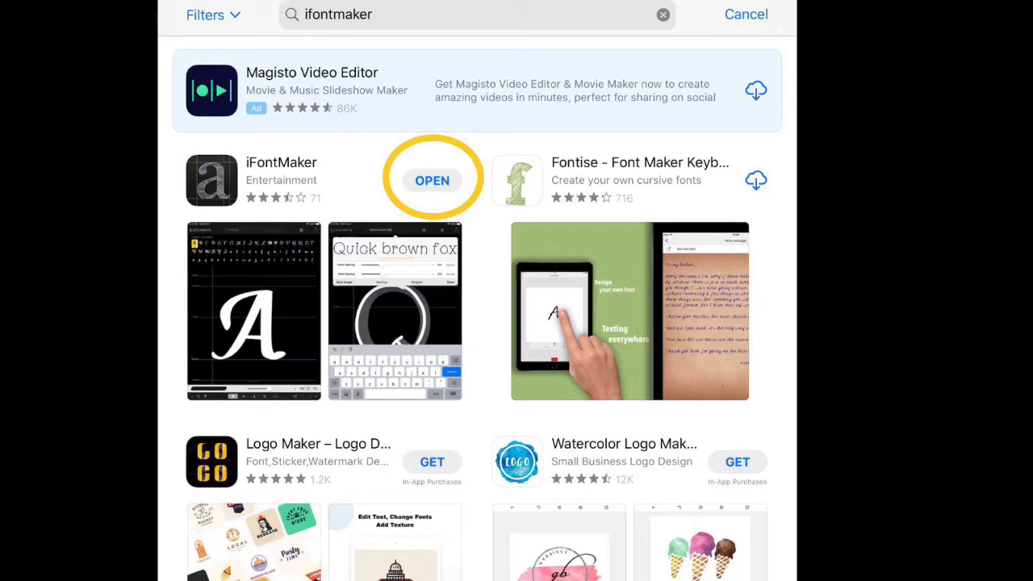
left_click(432, 180)
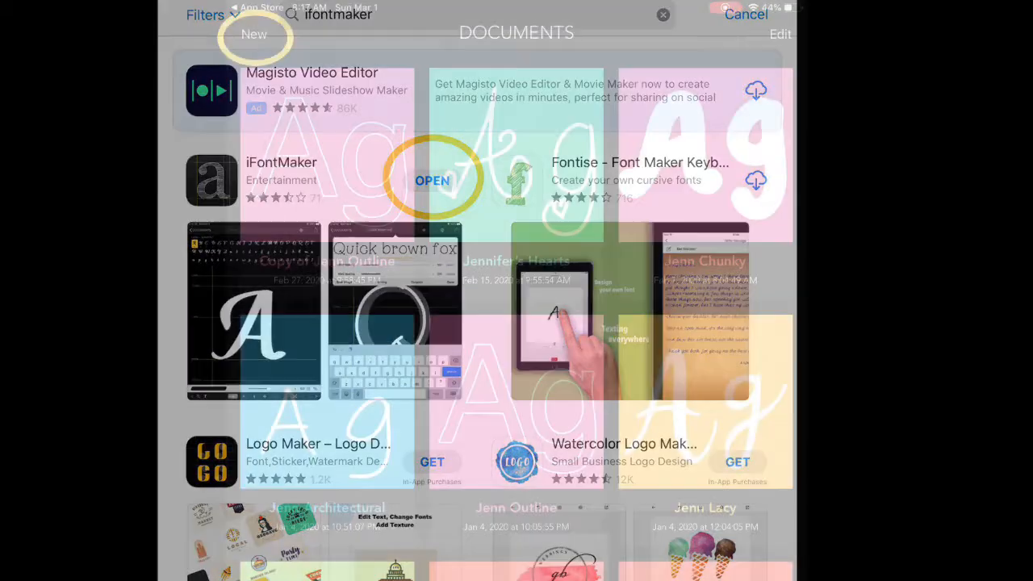
Create a new untitled font and reduce the brush size for thinner letter strokes
left_click(744, 14)
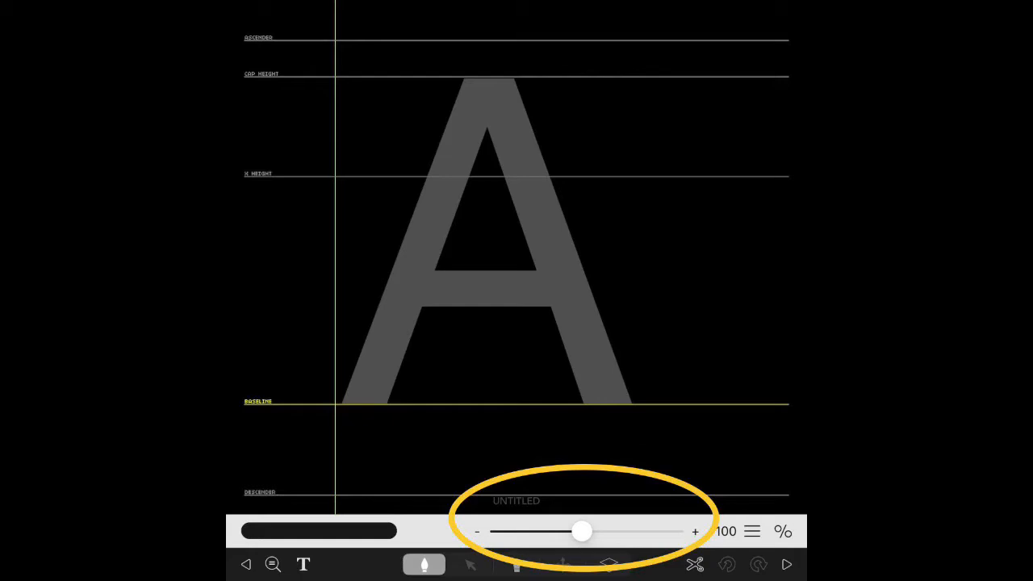
left_click(303, 564)
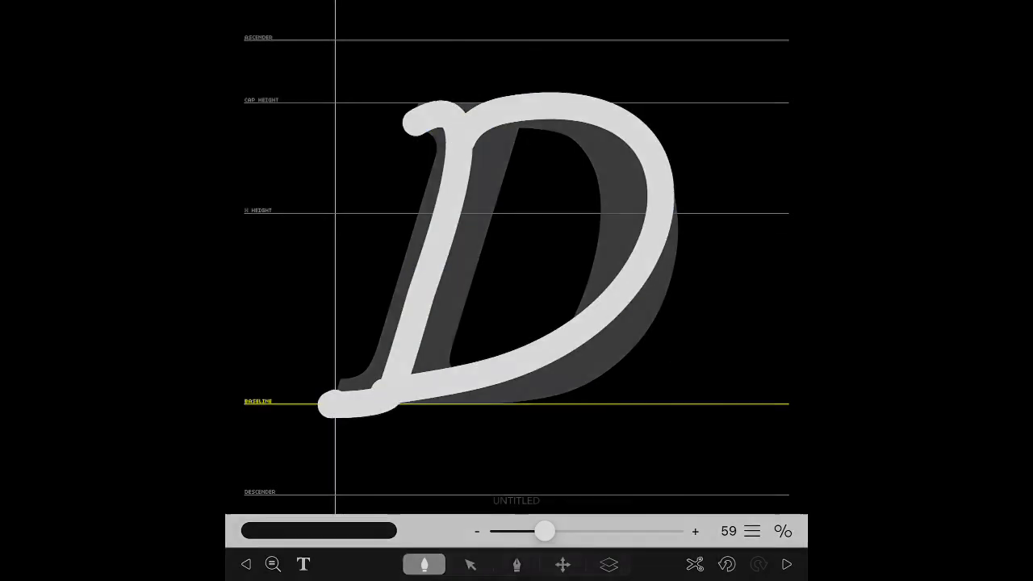
Enter title 'My New' and author 'Me' in the Configure and Build Font form
left_click(783, 33)
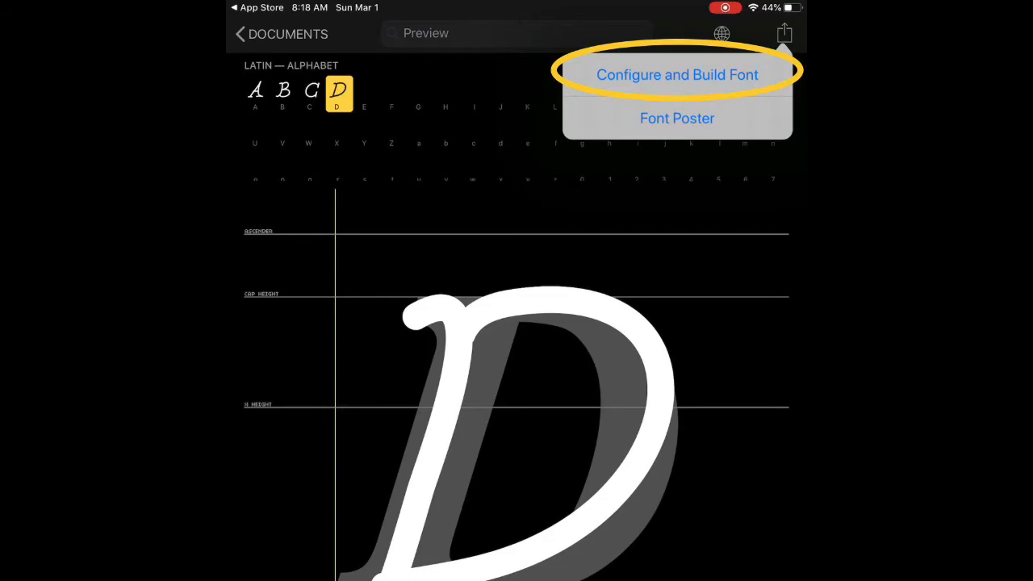
left_click(676, 75)
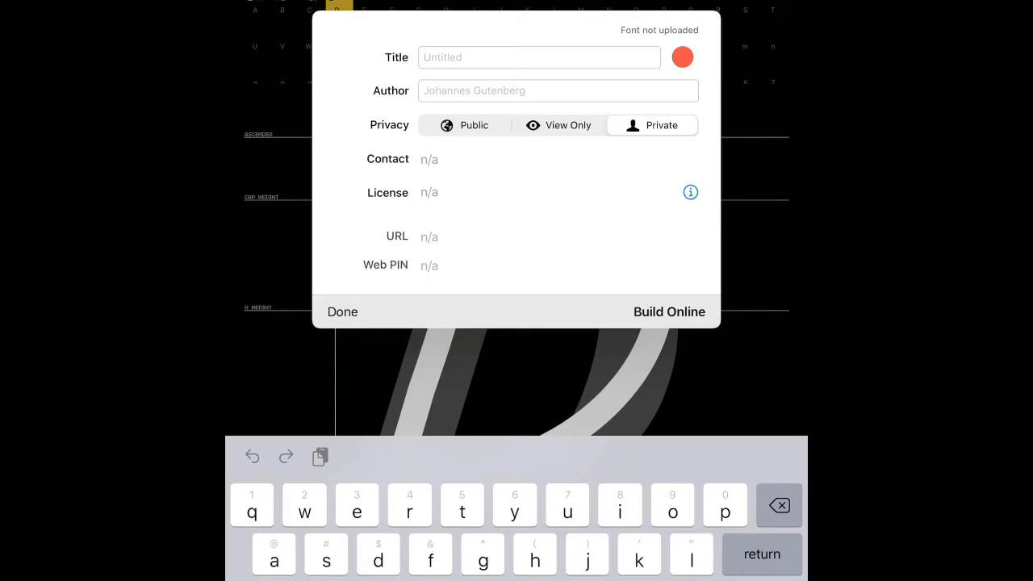
type("My")
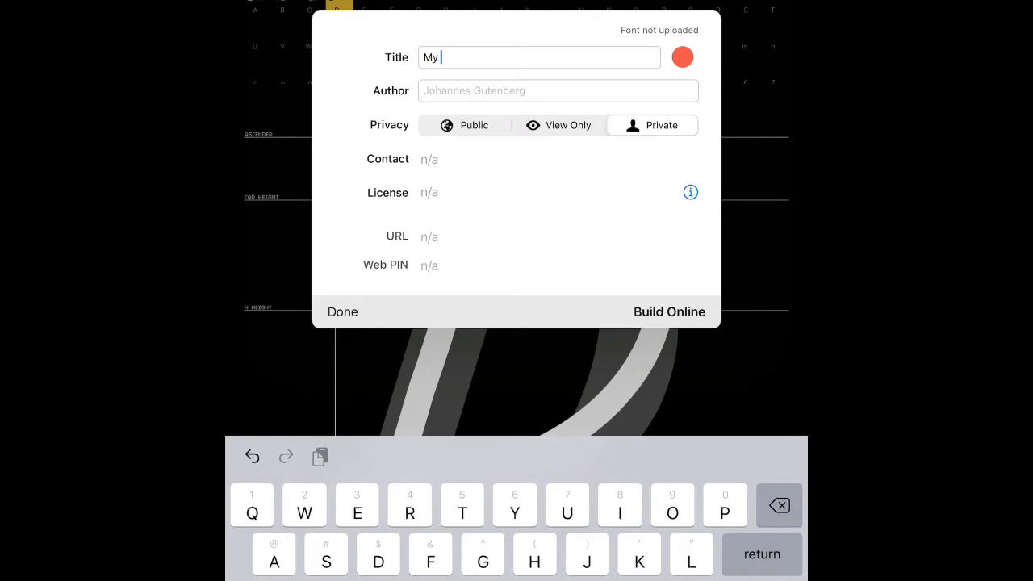
type("New")
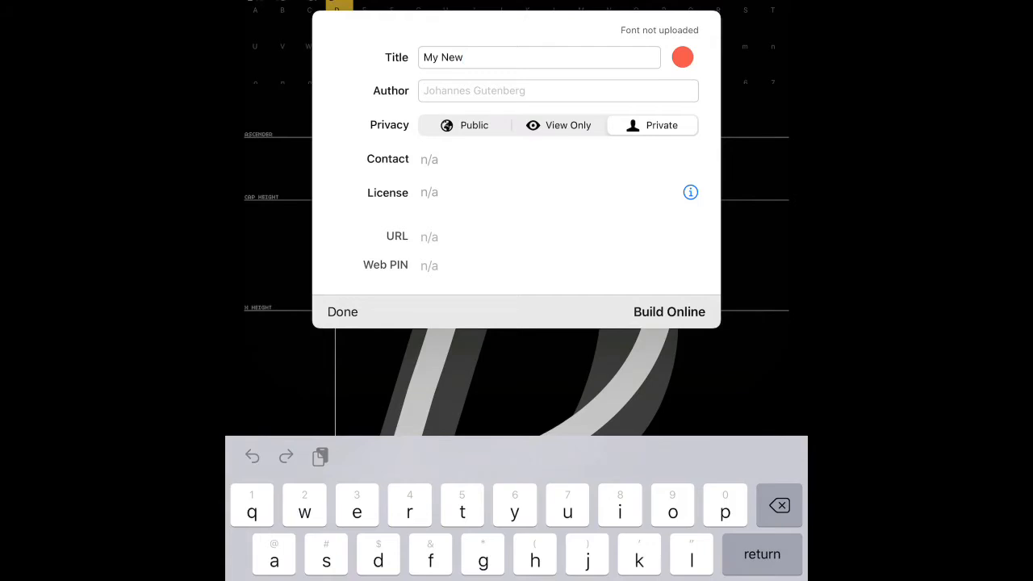
type("Me")
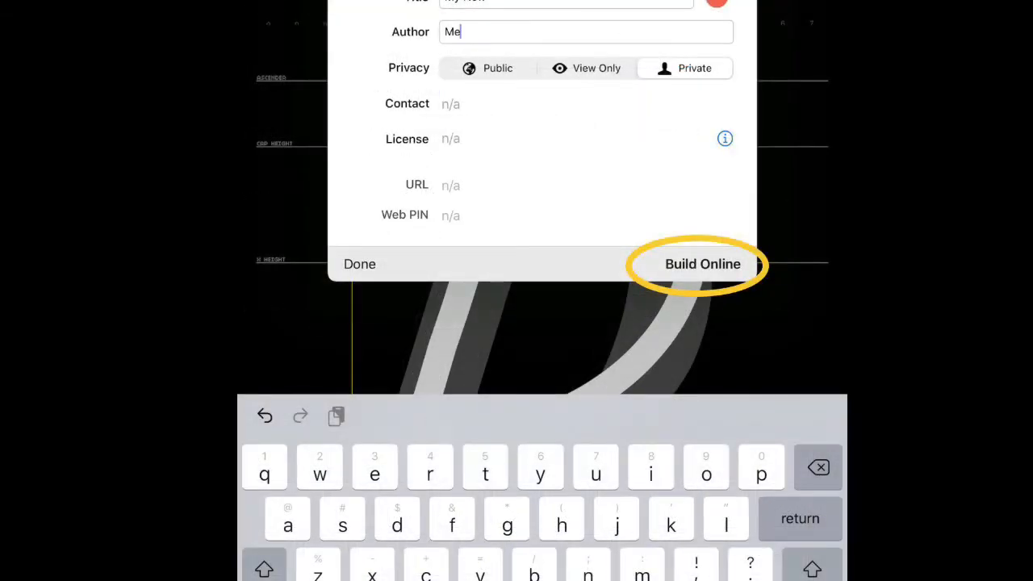
Build the font online and download the Install iOS Font profile, allowing the download
left_click(702, 264)
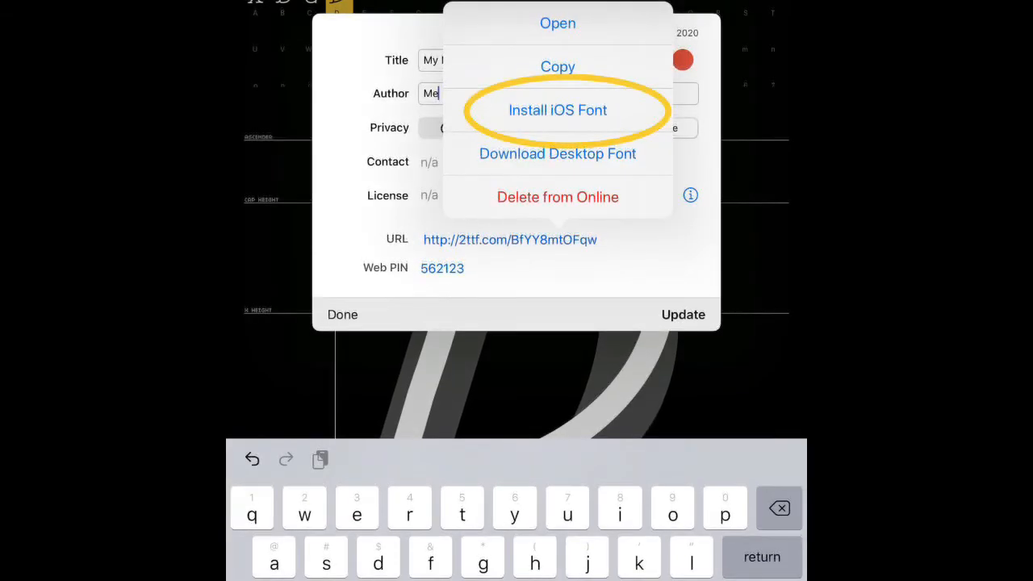
left_click(557, 110)
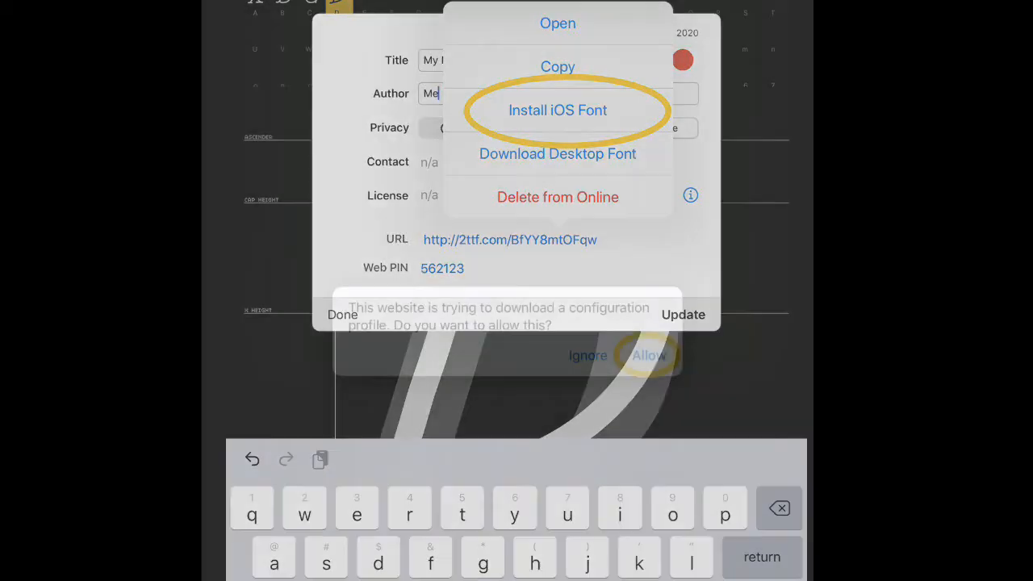
left_click(647, 355)
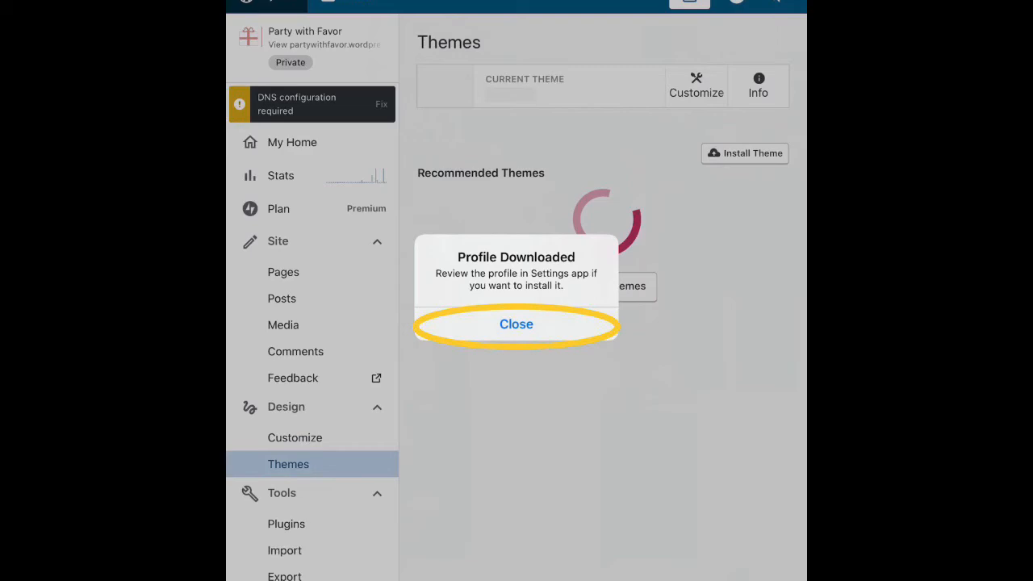
left_click(516, 324)
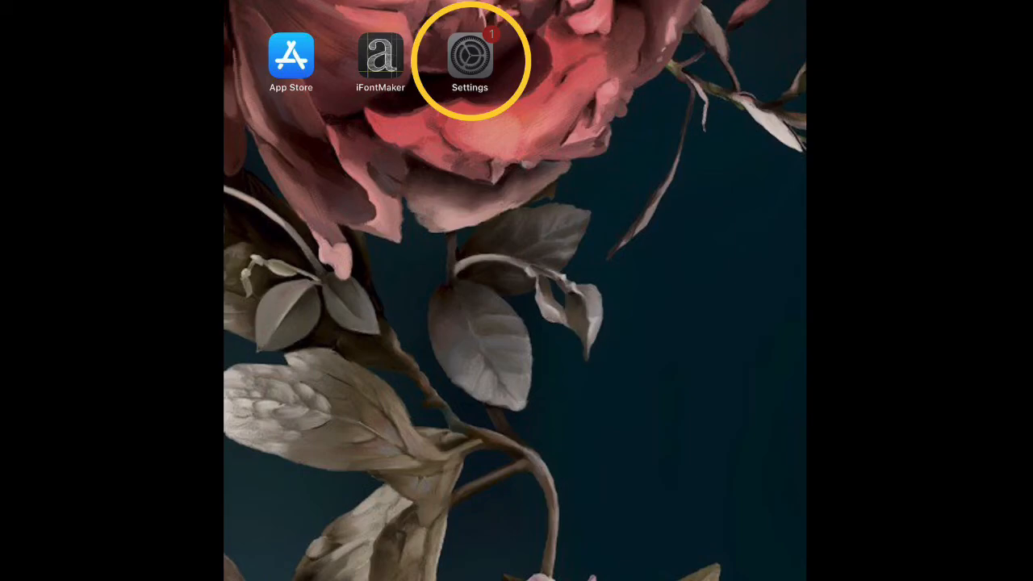
Install the unsigned MyNew profile from Settings, accepting the warning and confirming
left_click(470, 60)
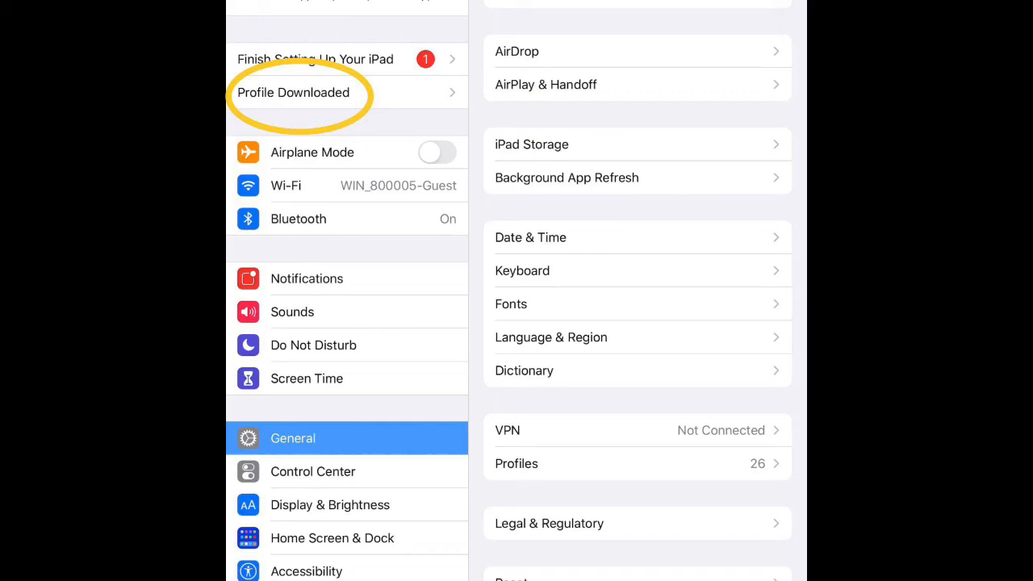
left_click(293, 92)
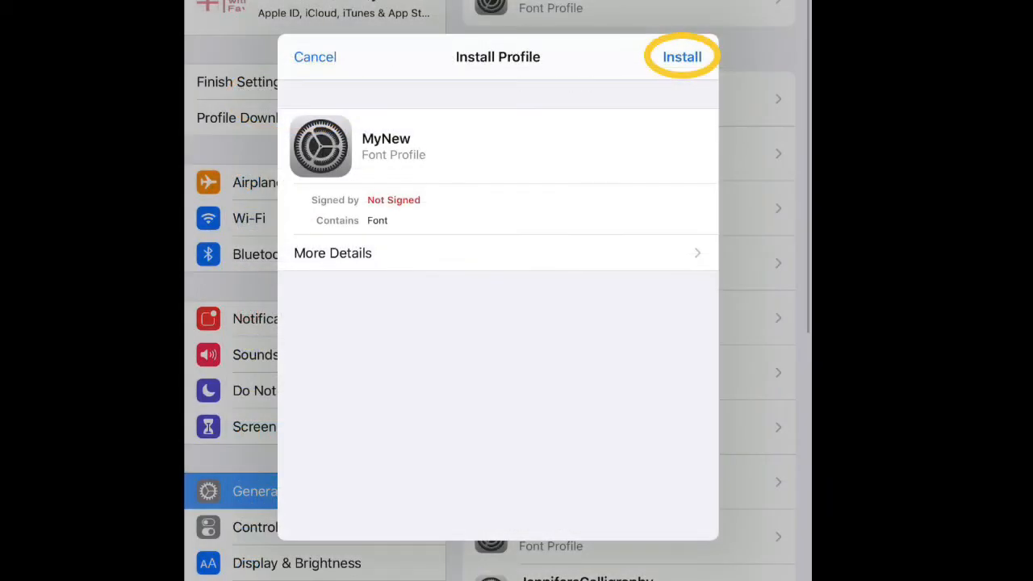
left_click(681, 56)
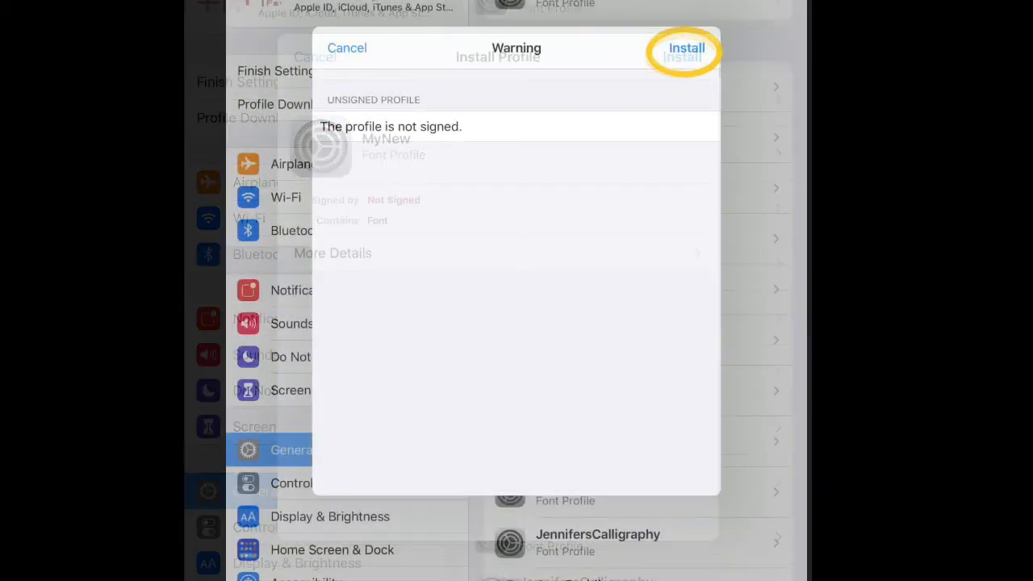
left_click(685, 48)
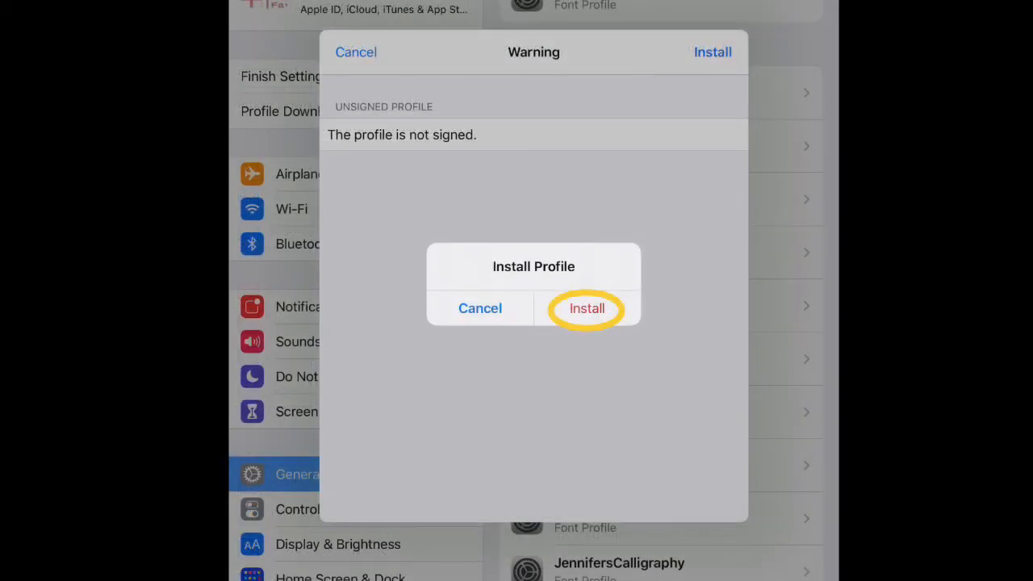
left_click(586, 308)
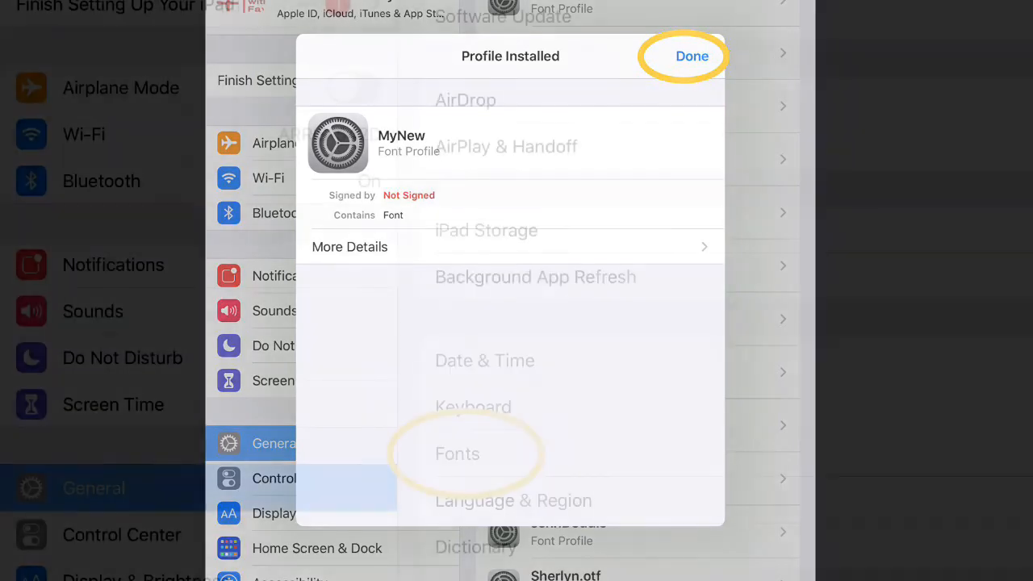
left_click(691, 55)
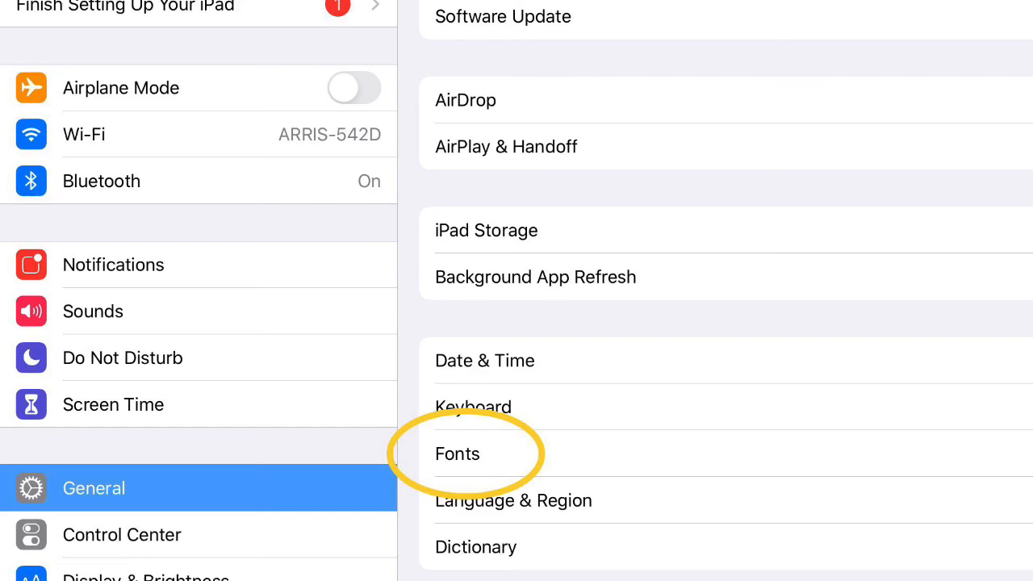
Scroll the General > Fonts list to find the MyNew font profile
left_click(456, 452)
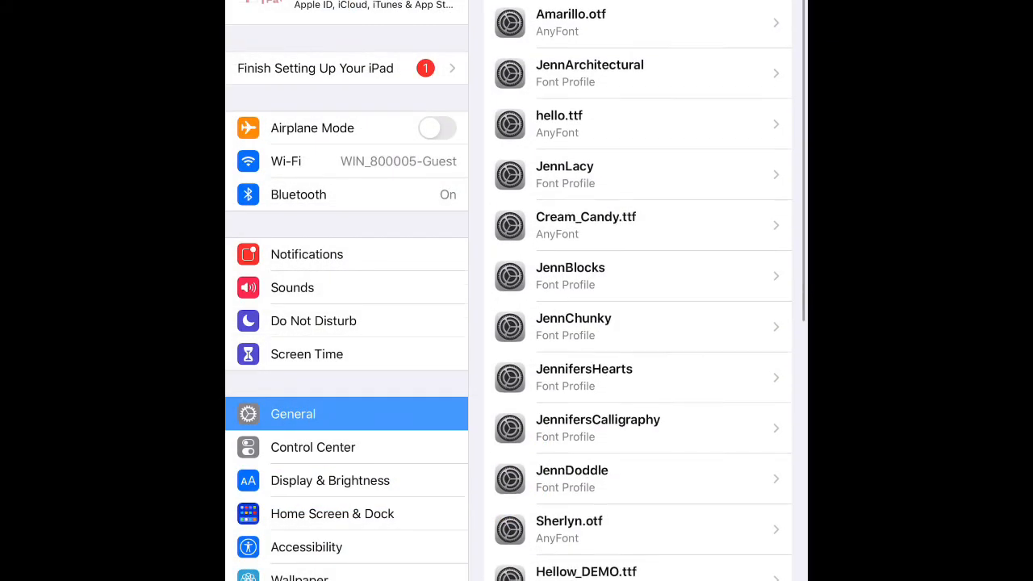
scroll("down", 3)
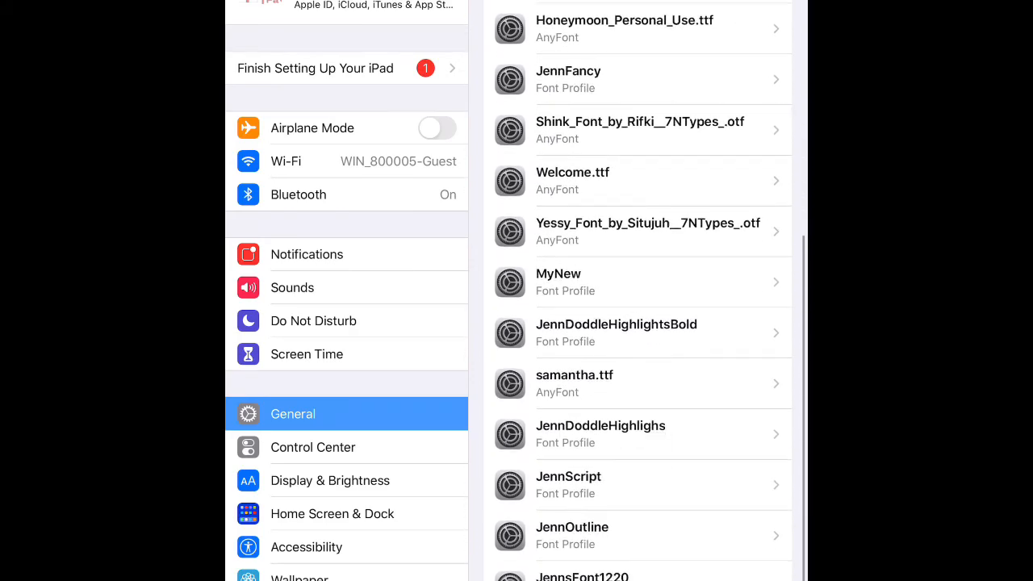